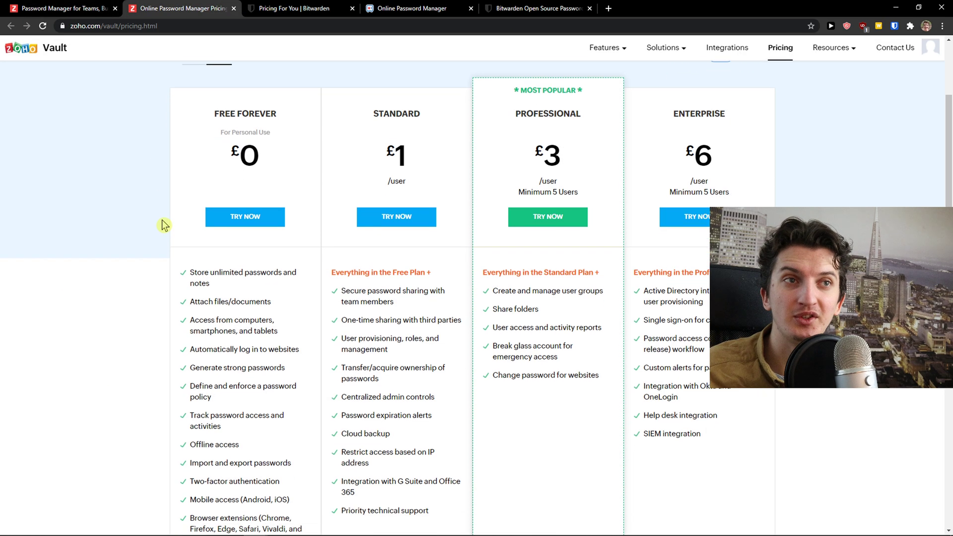
Flip between the Zoho Vault and Bitwarden pricing tabs, scrolling each page.
left_click(298, 8)
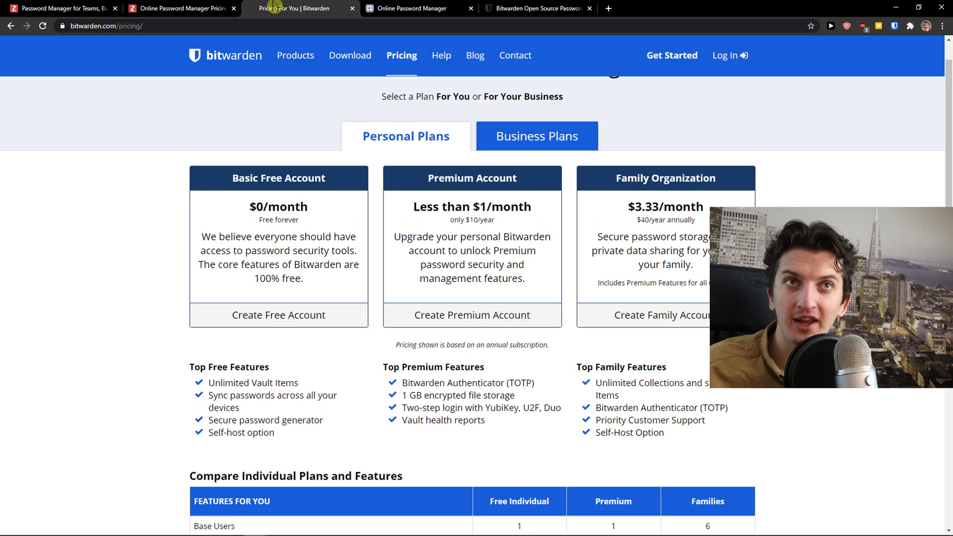
left_click(181, 8)
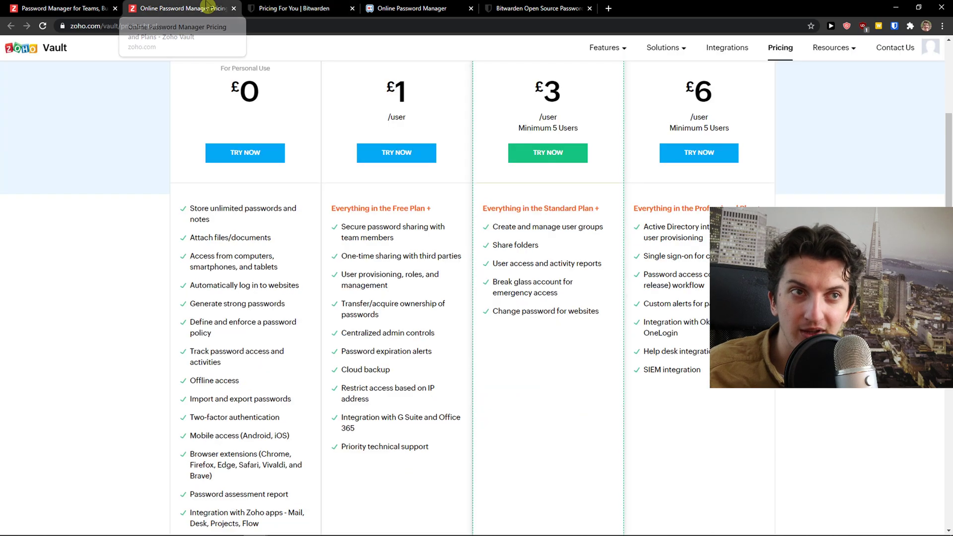
scroll("down", 3)
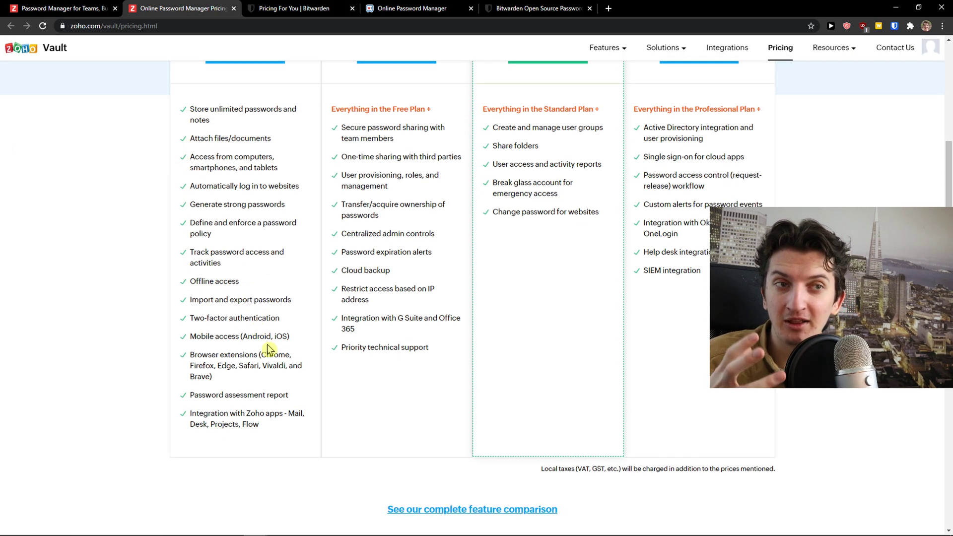
mouse_move(298, 8)
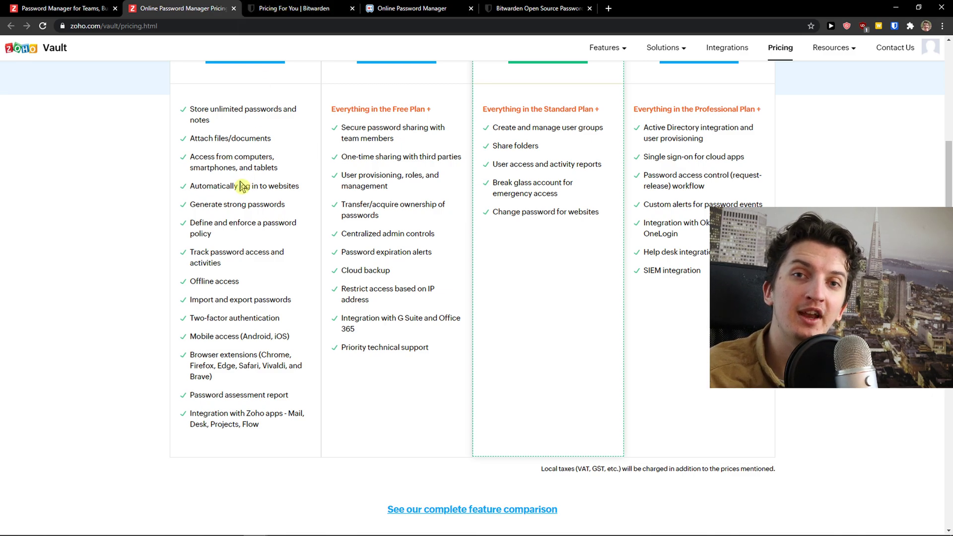
left_click(298, 8)
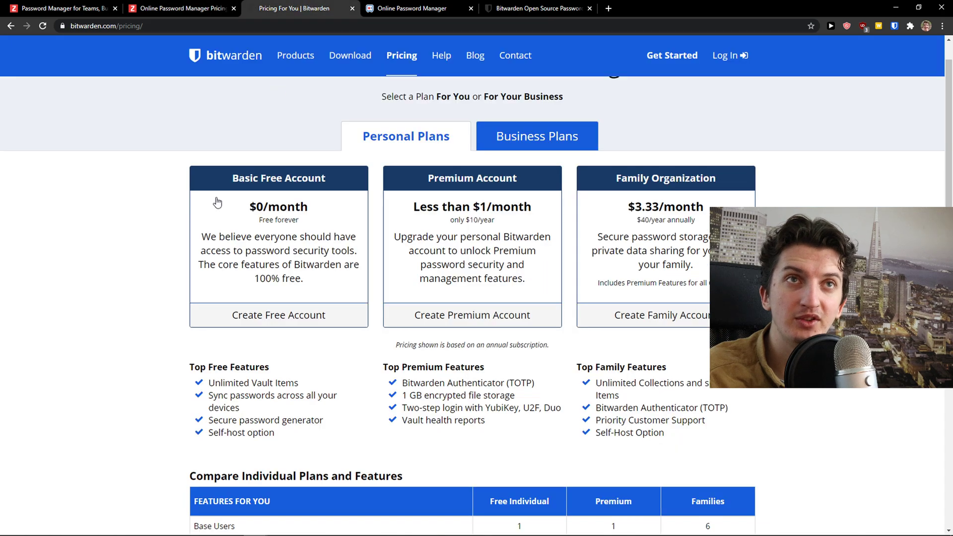
scroll("down", 3)
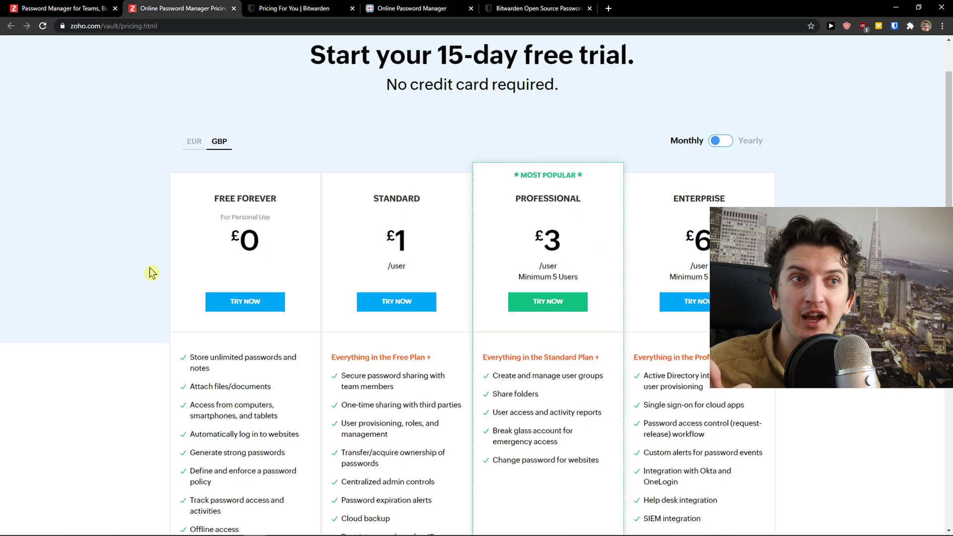
Scroll Bitwarden's pricing page down to the Compare Individual Plans and Features table.
left_click(298, 8)
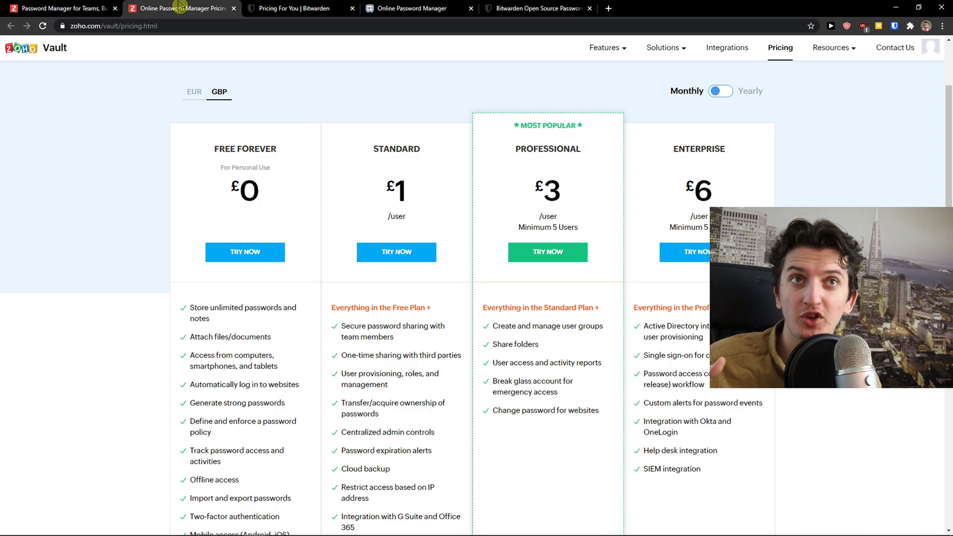
left_click(298, 9)
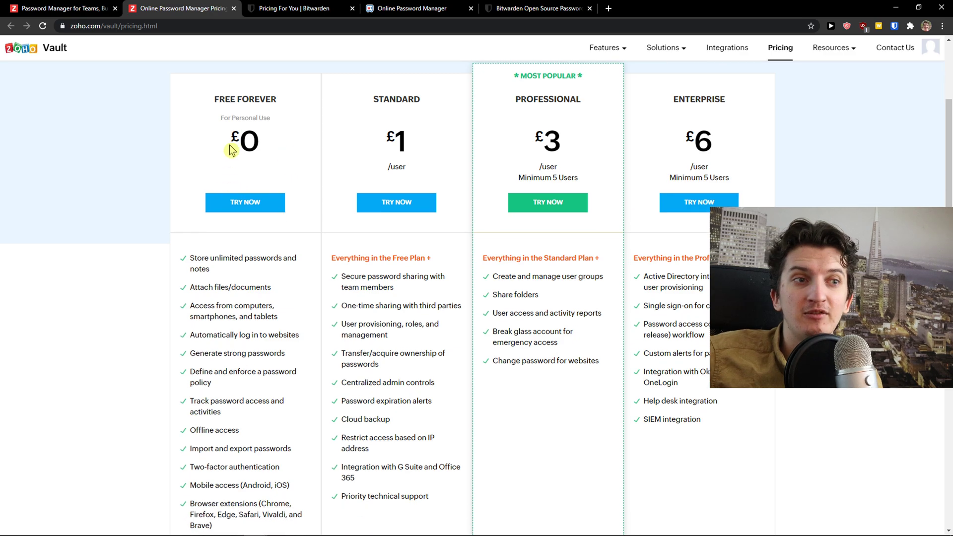
left_click(298, 8)
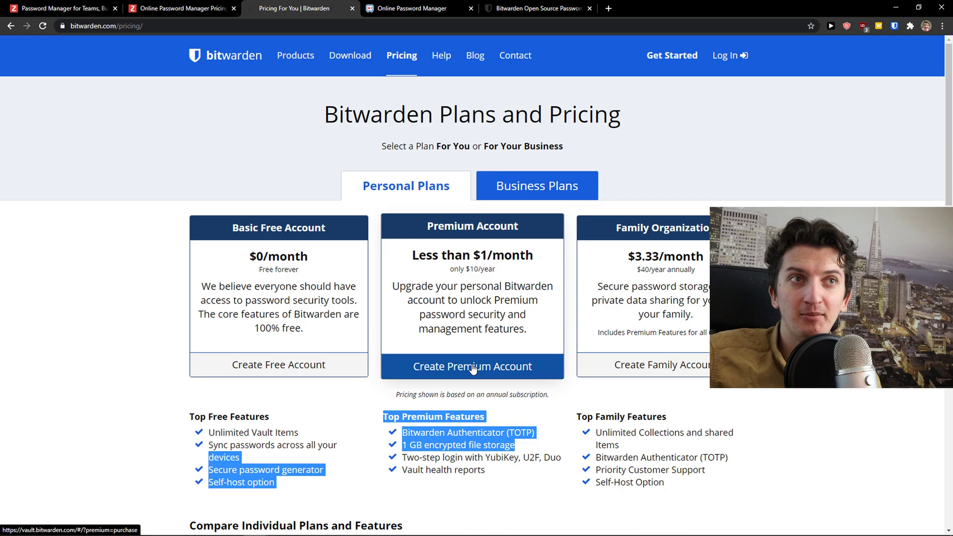
scroll("down", 3)
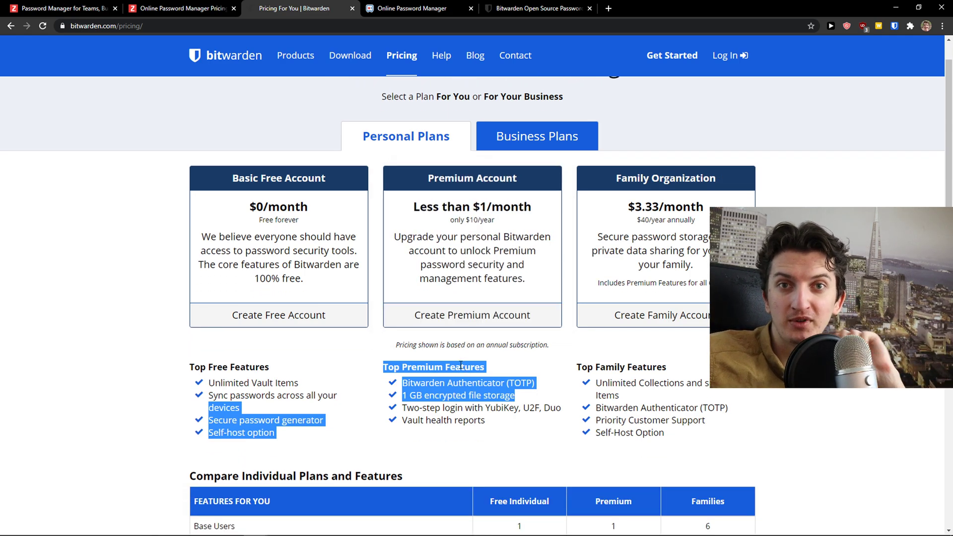
scroll("down", 3)
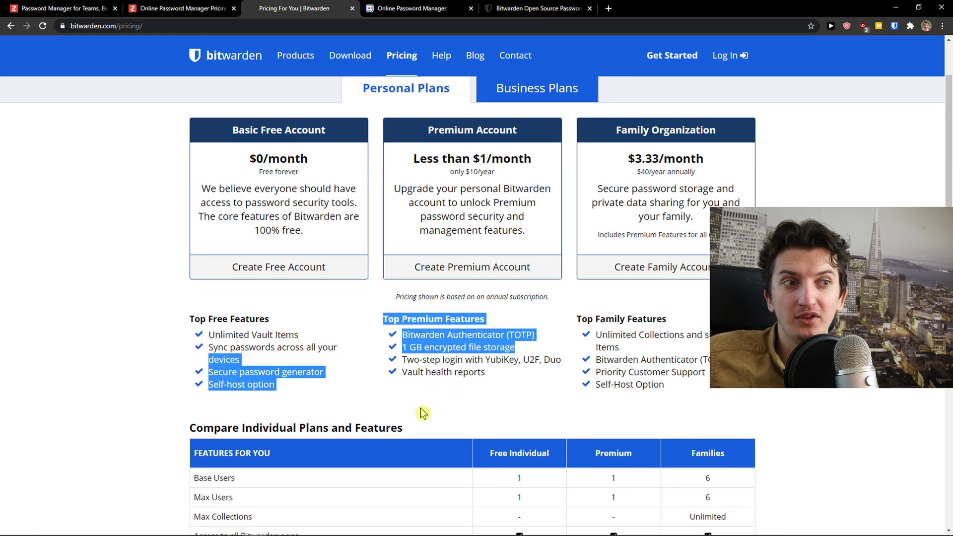
scroll("down", 3)
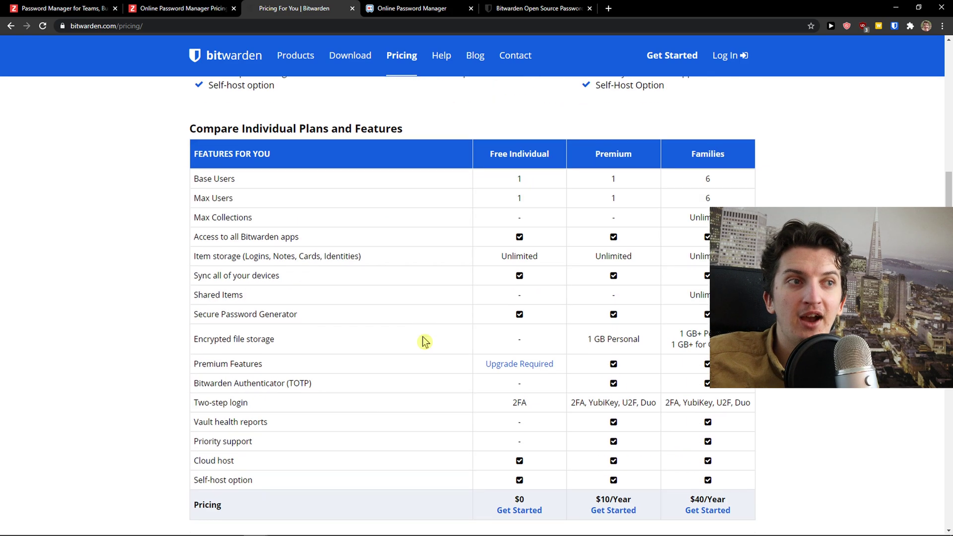
Show Zoho Vault's plan prices in euros, toggling yearly and monthly billing, then bring Bitwarden forward.
left_click(181, 7)
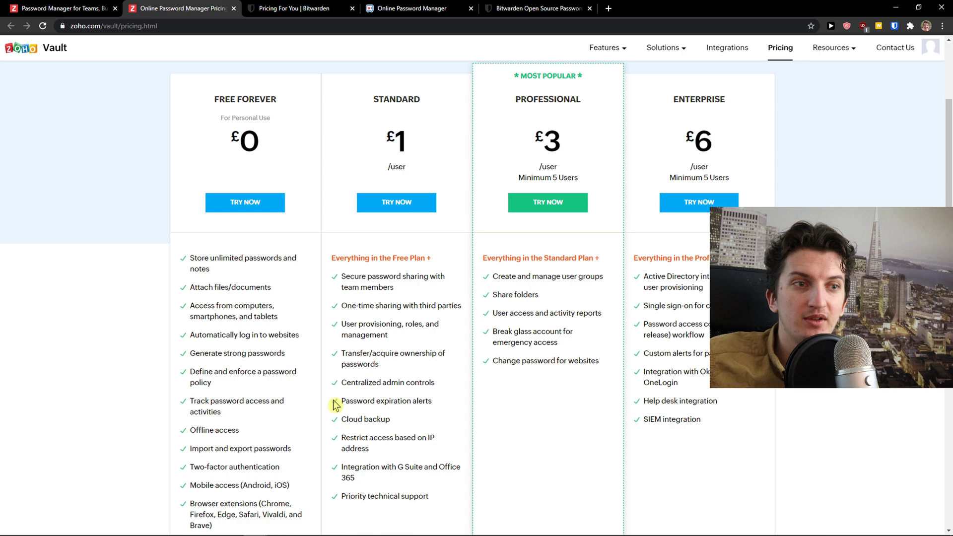
left_click_drag(341, 437, 412, 467)
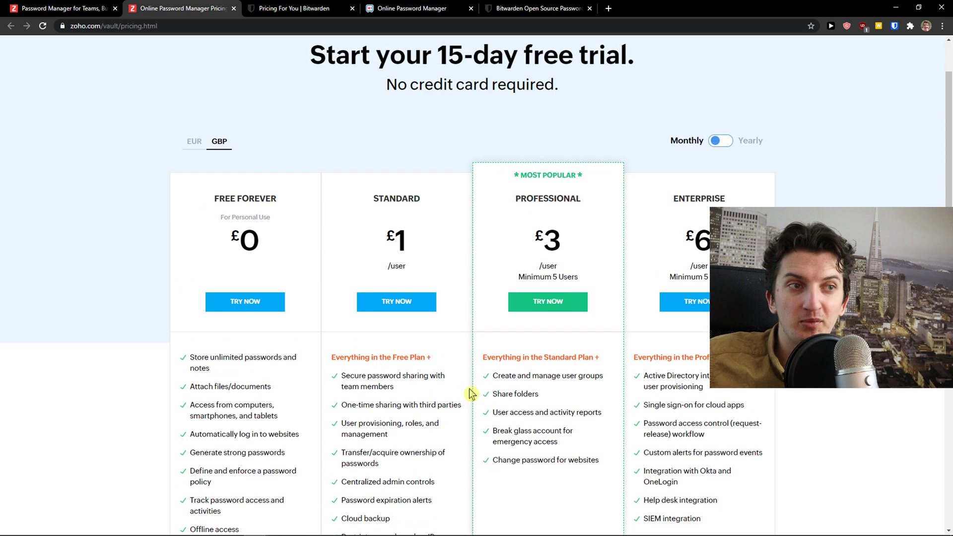
left_click(194, 141)
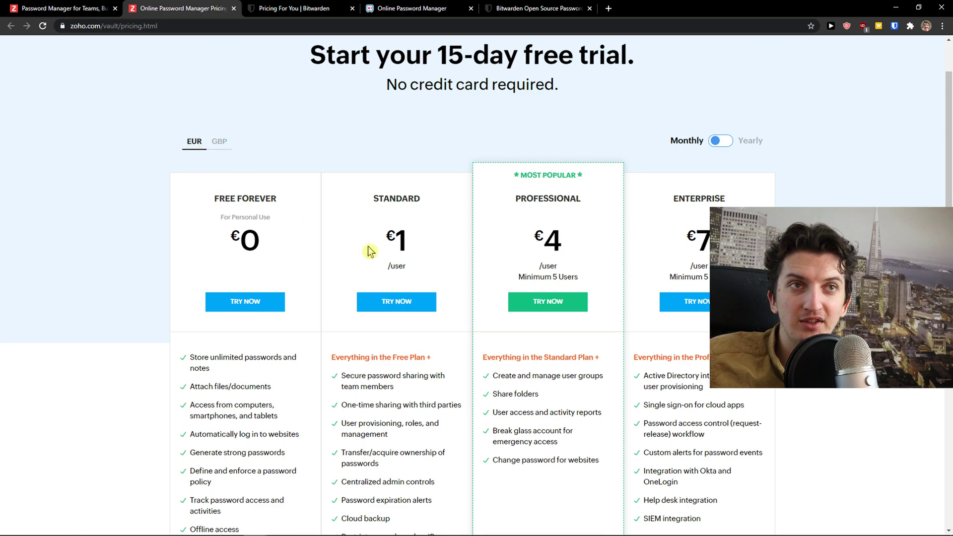
left_click(292, 8)
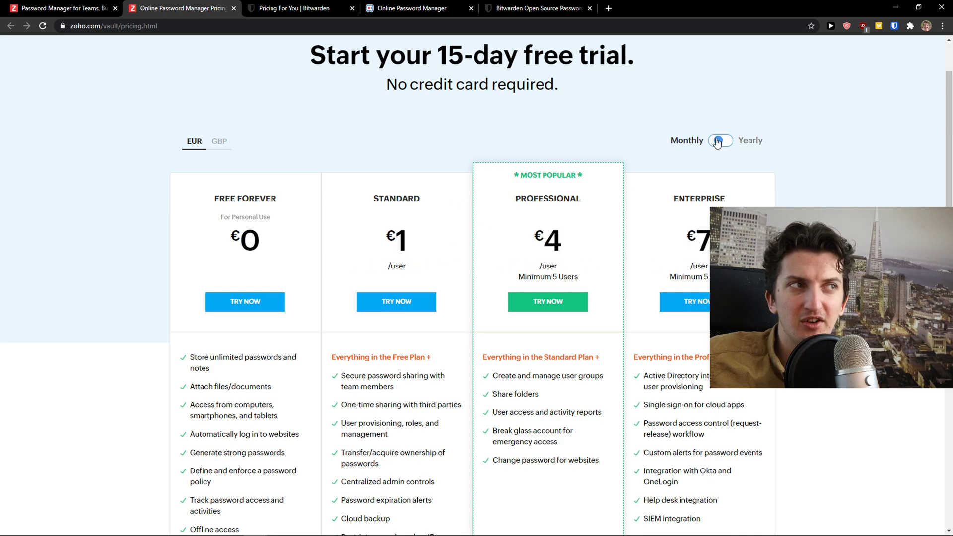
left_click(721, 140)
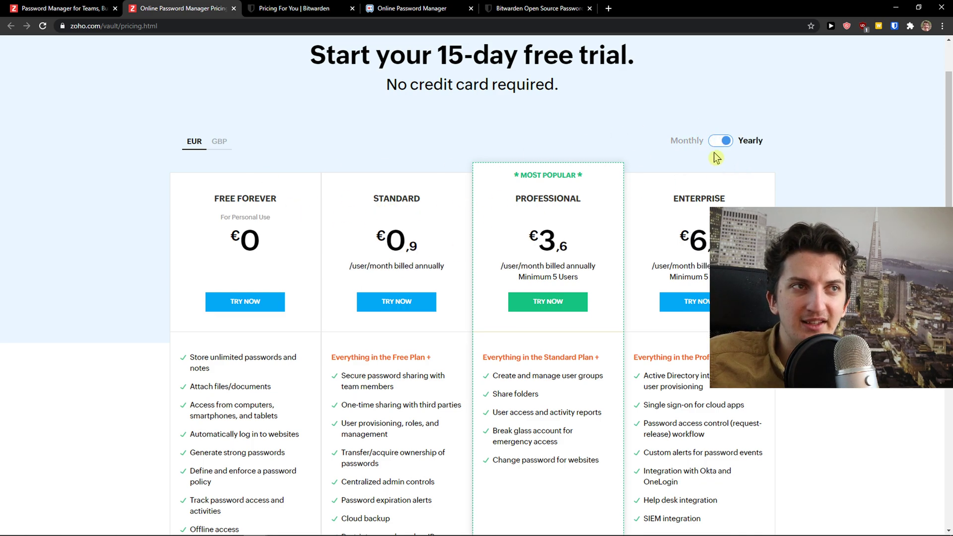
left_click(292, 9)
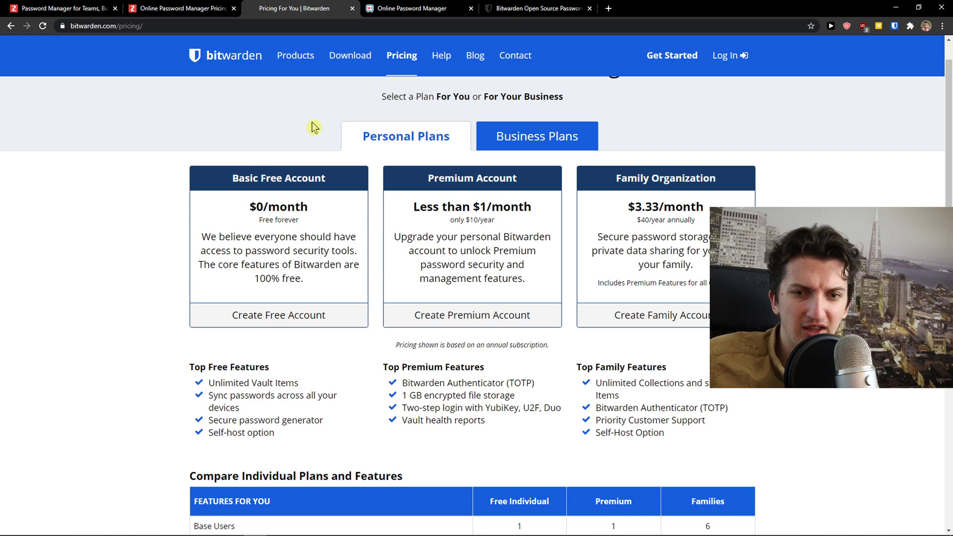
mouse_move(311, 130)
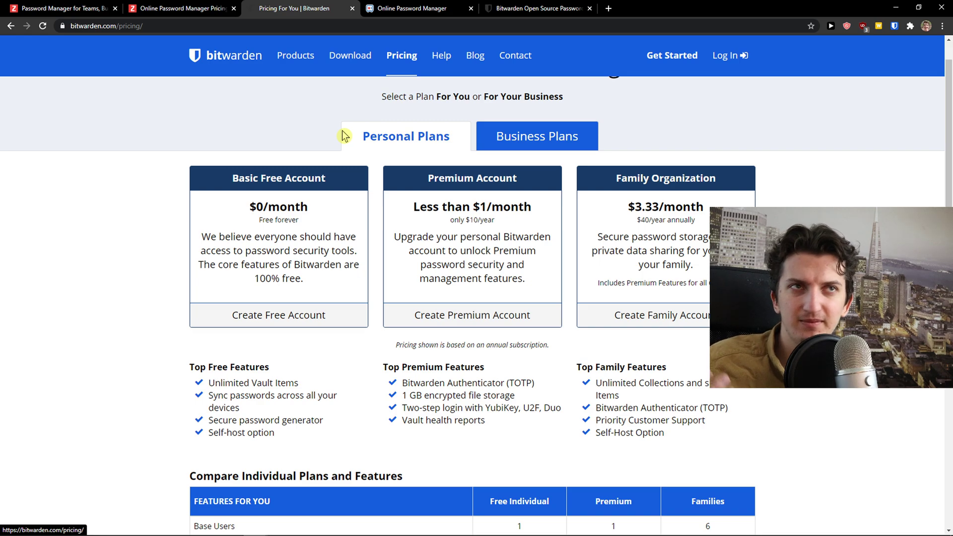
Review Zoho Vault's pricing, then show Bitwarden's business pricing plans.
left_click(180, 8)
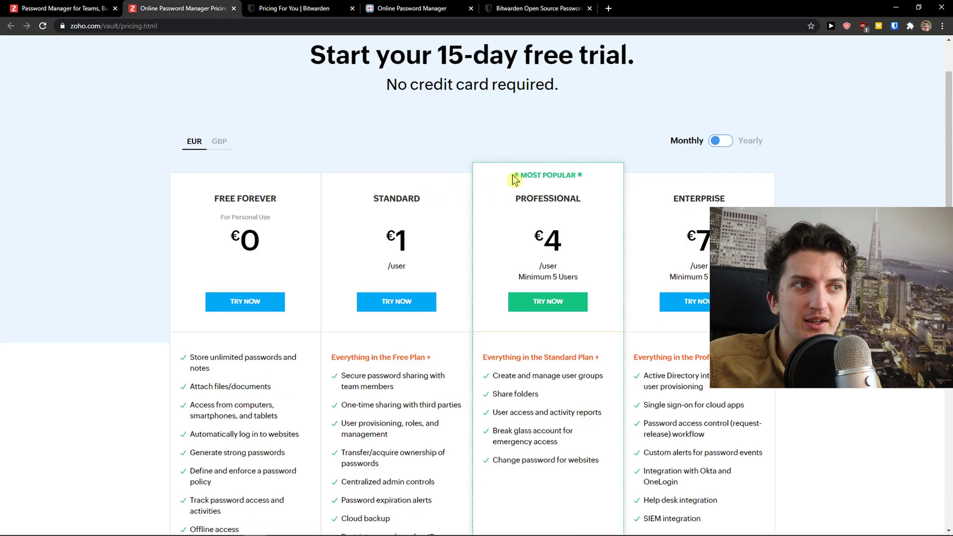
mouse_move(466, 154)
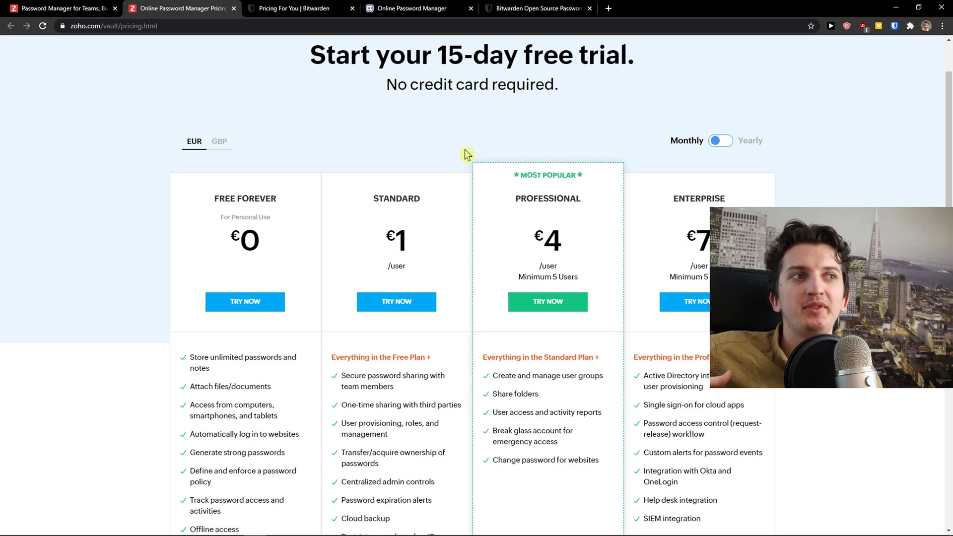
scroll("down", 3)
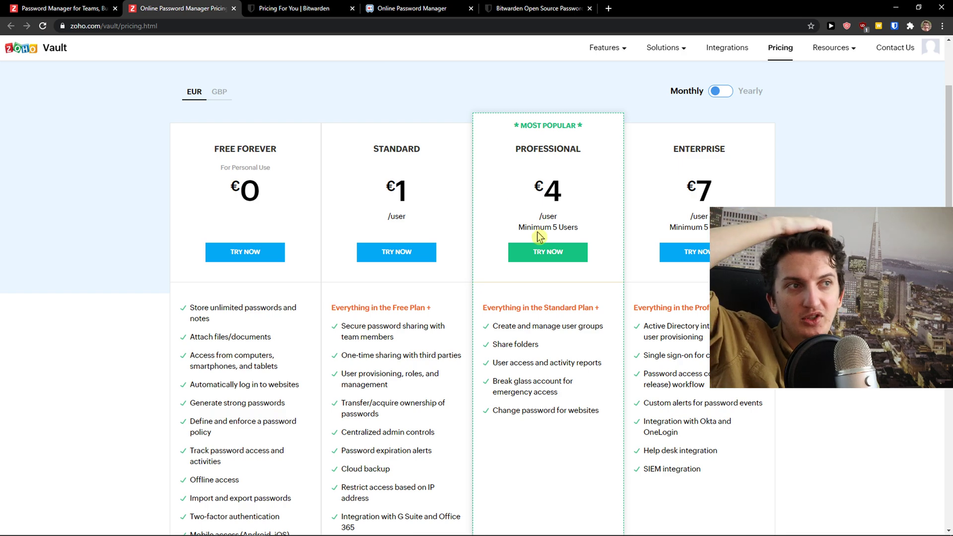
mouse_move(581, 237)
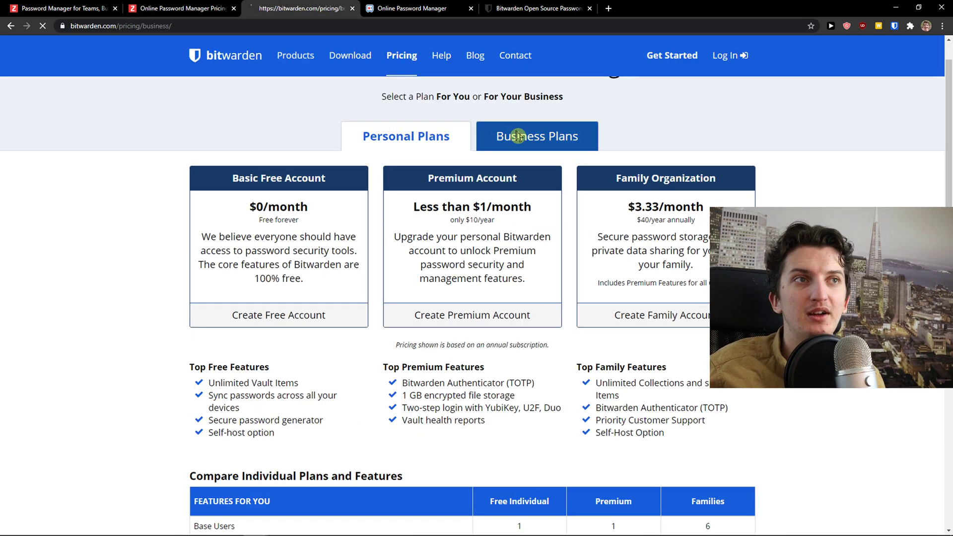
left_click(536, 136)
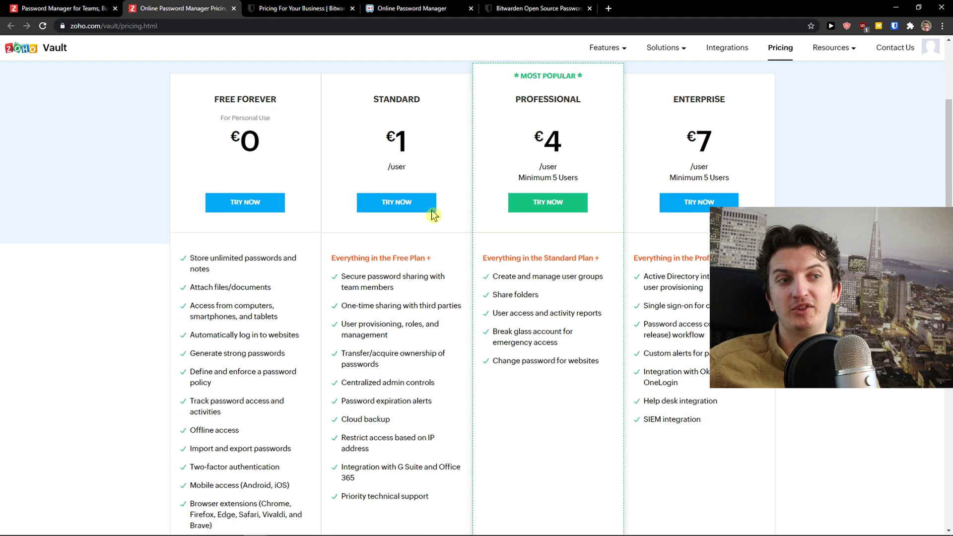
Scroll the business plans and go to the Zoho Vault online password manager dashboard.
scroll("down", 3)
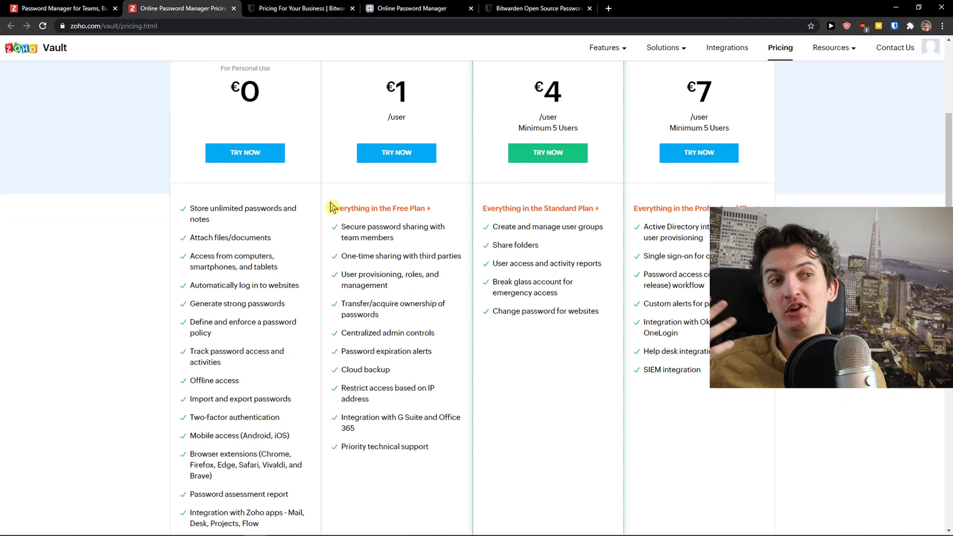
left_click(298, 8)
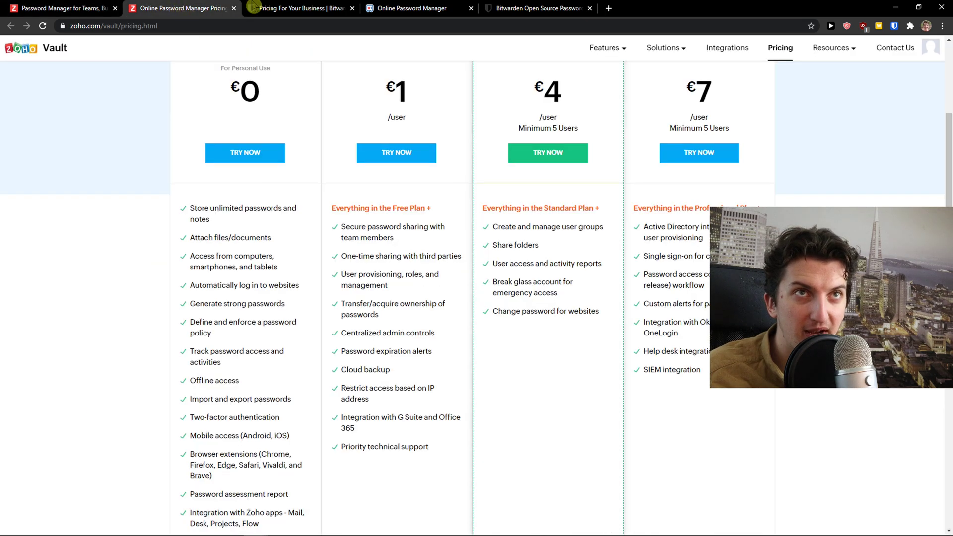
left_click(416, 8)
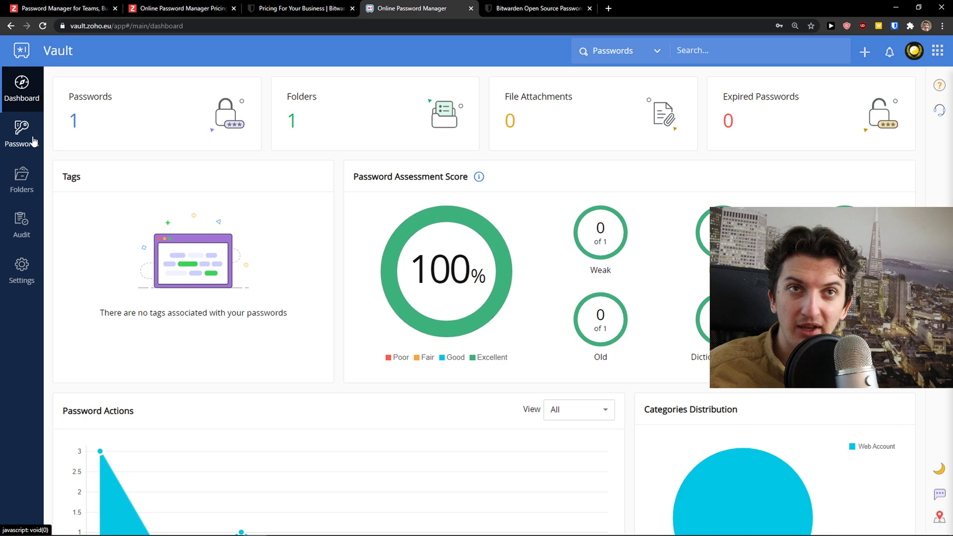
left_click(20, 132)
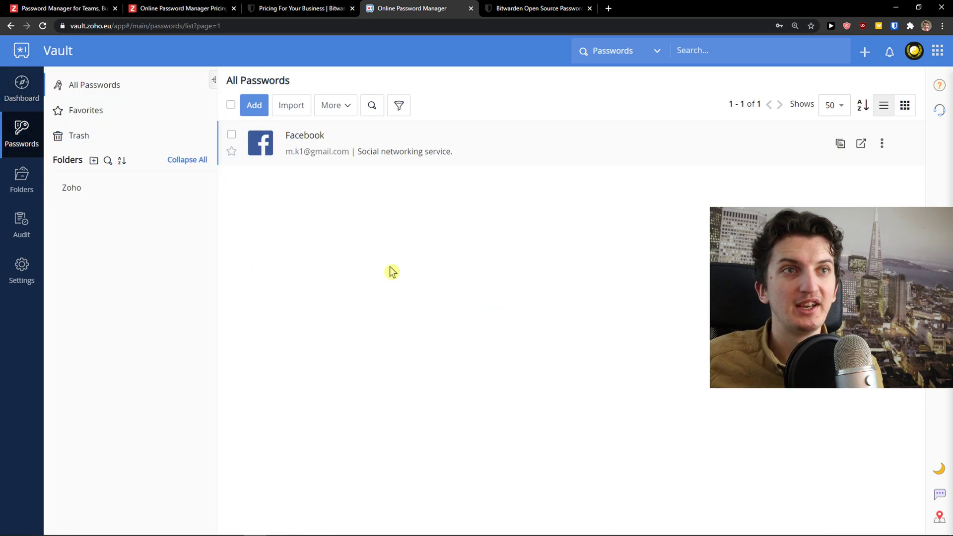
mouse_move(401, 296)
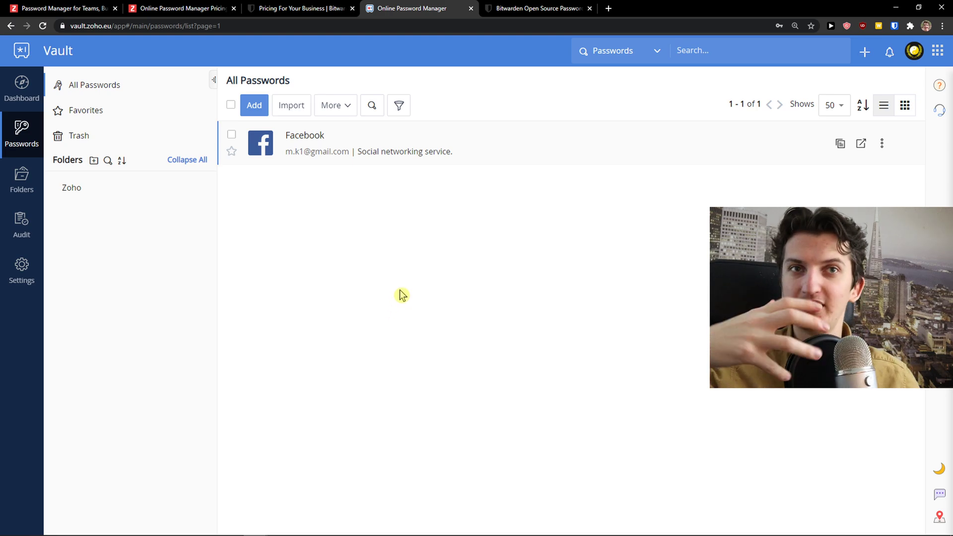
mouse_move(349, 251)
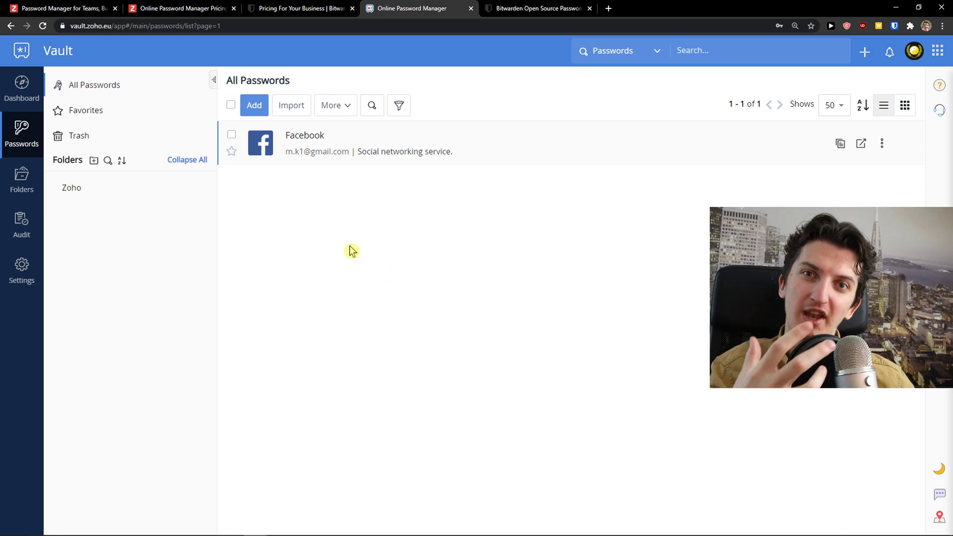
left_click(253, 105)
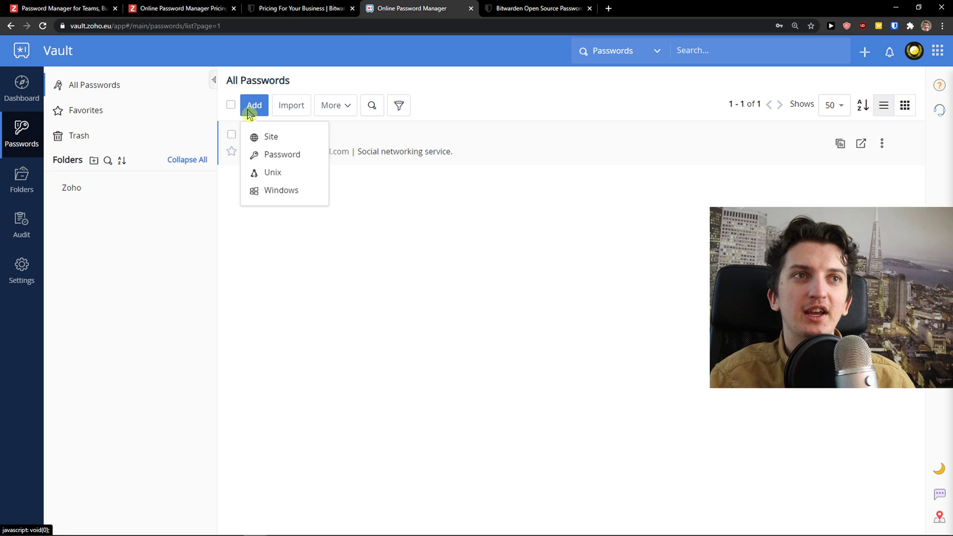
mouse_move(278, 186)
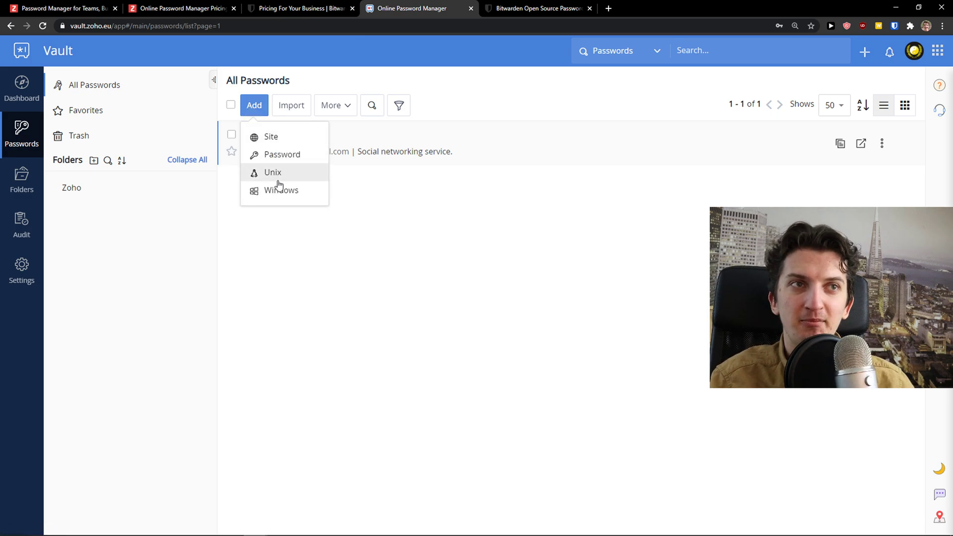
left_click(270, 136)
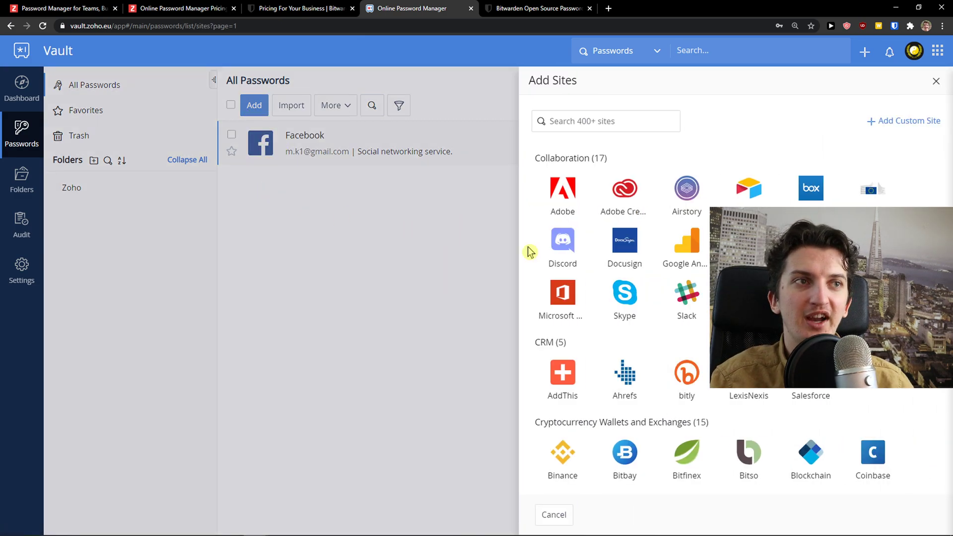
left_click(687, 242)
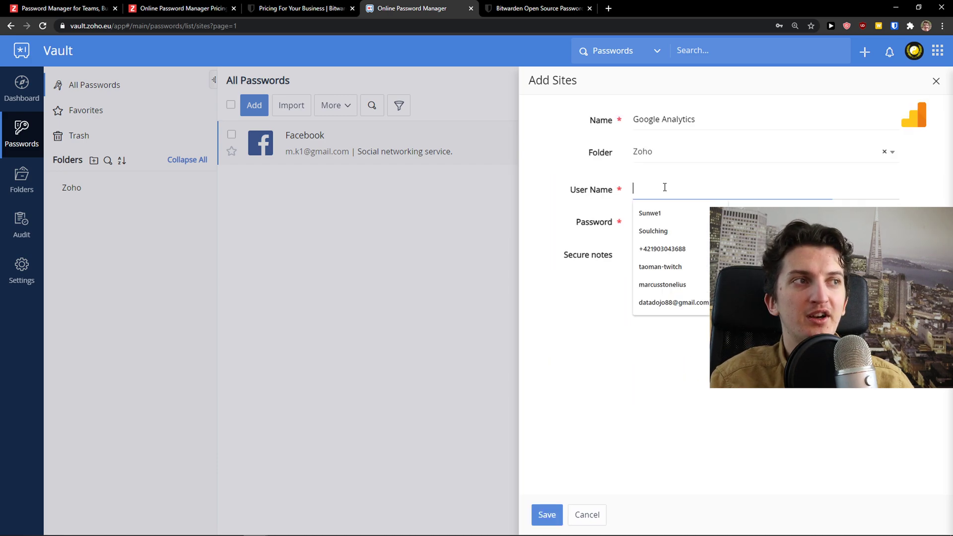
left_click(568, 443)
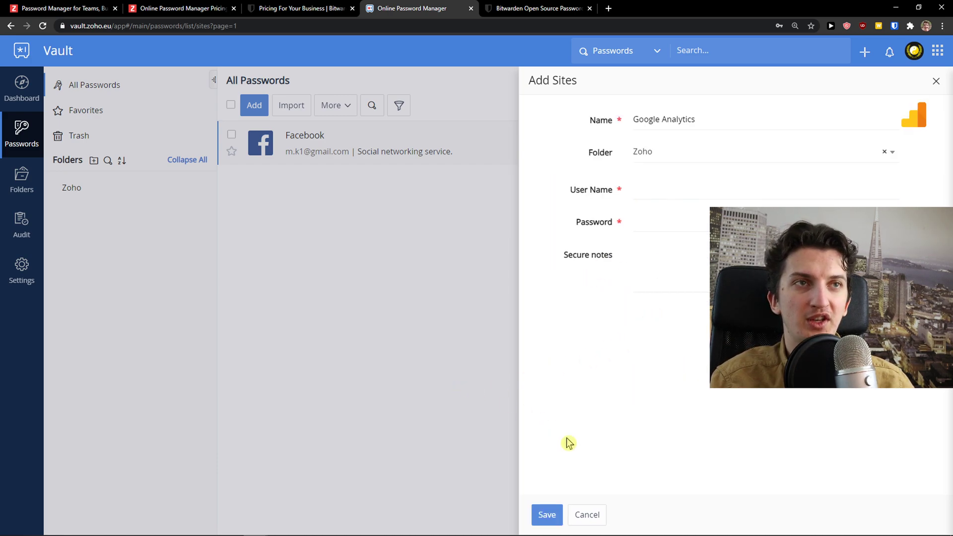
left_click(586, 515)
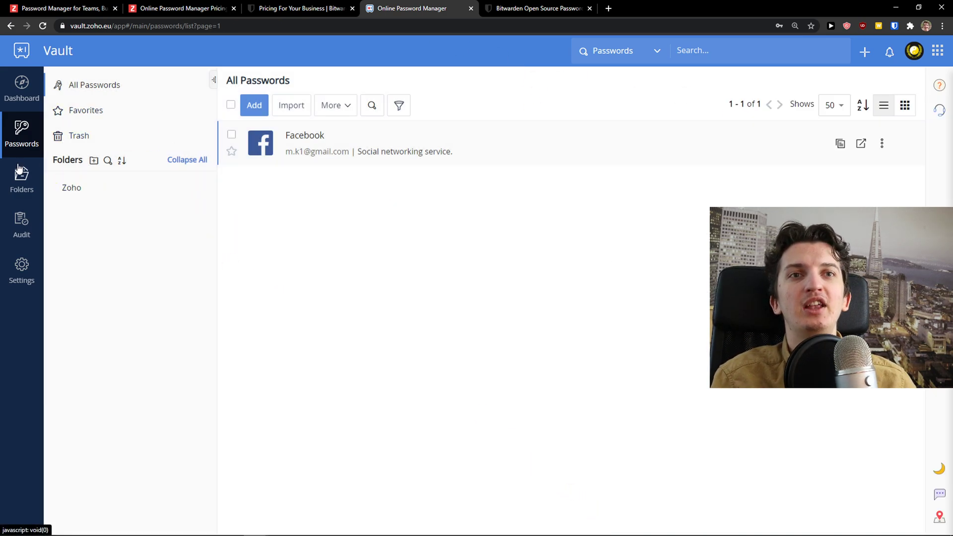
Browse Zoho Vault's empty folder, audit log and personalization settings, ending on the dashboard.
left_click(72, 188)
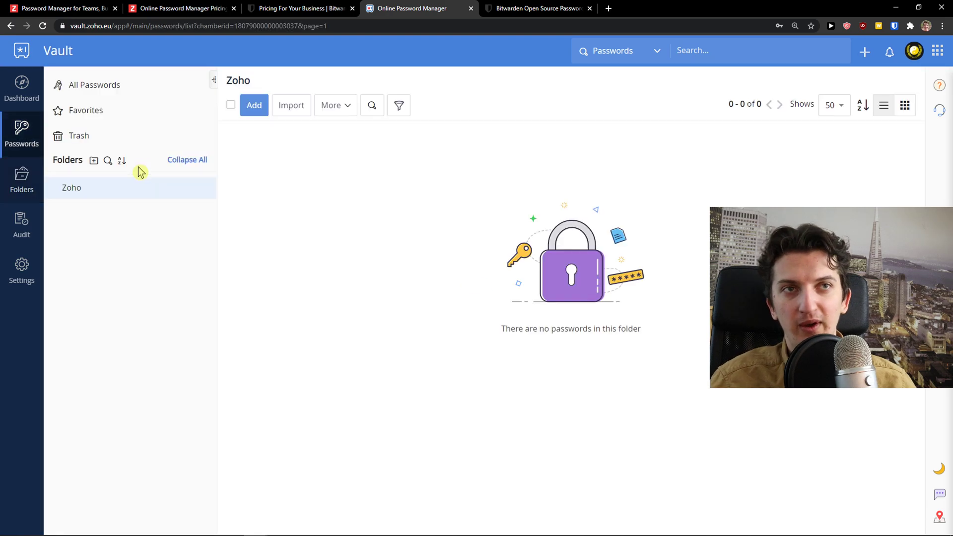
left_click(21, 225)
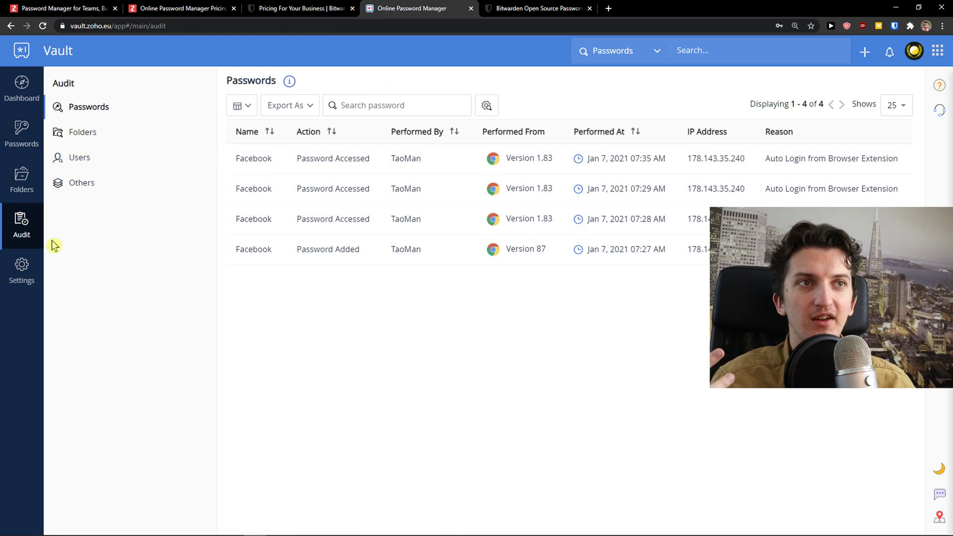
left_click(20, 269)
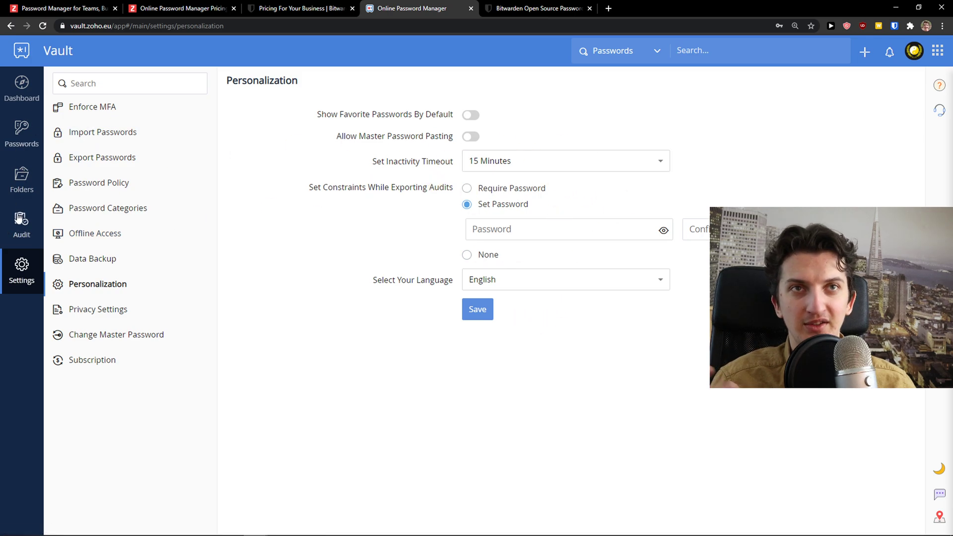
left_click(21, 88)
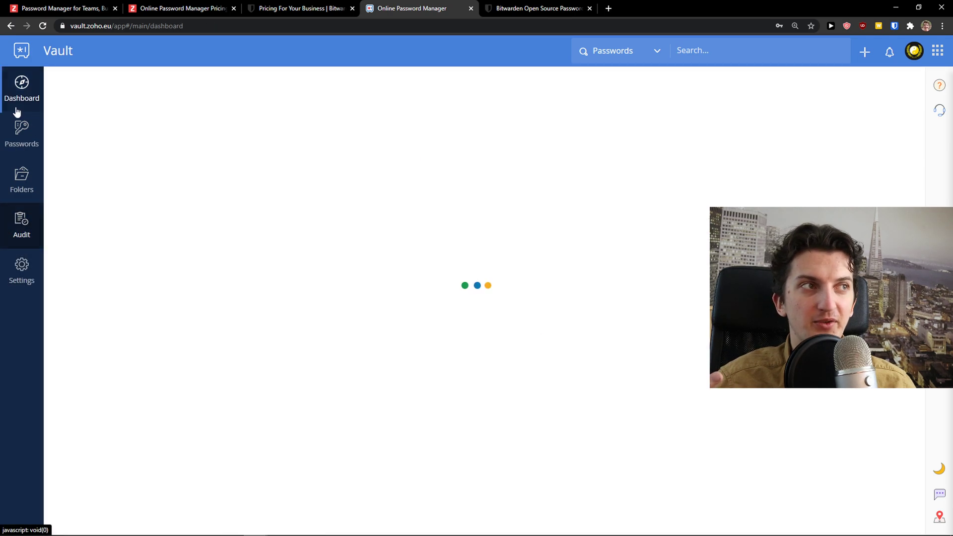
left_click(21, 134)
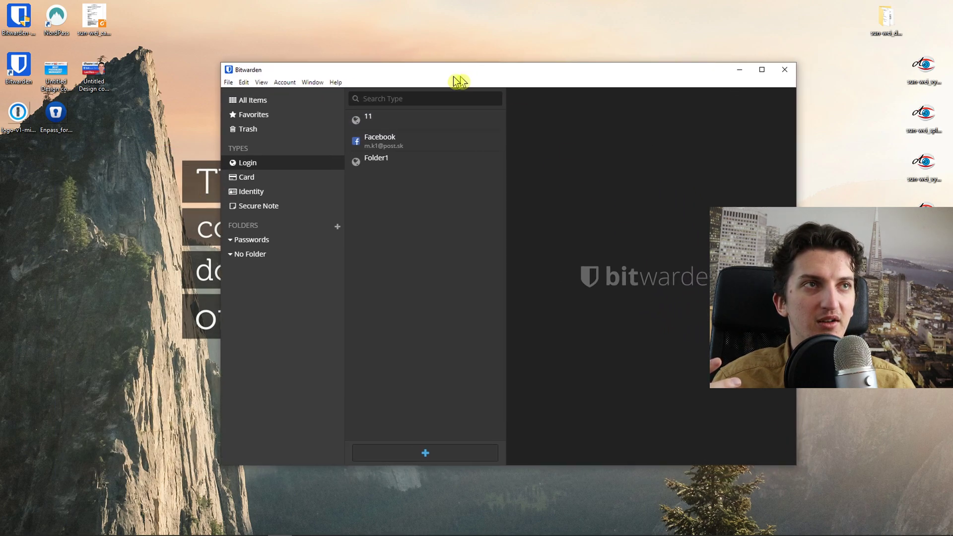
View the Facebook login in Bitwarden and start a new vault item of type Identity.
left_click_drag(459, 80, 395, 66)
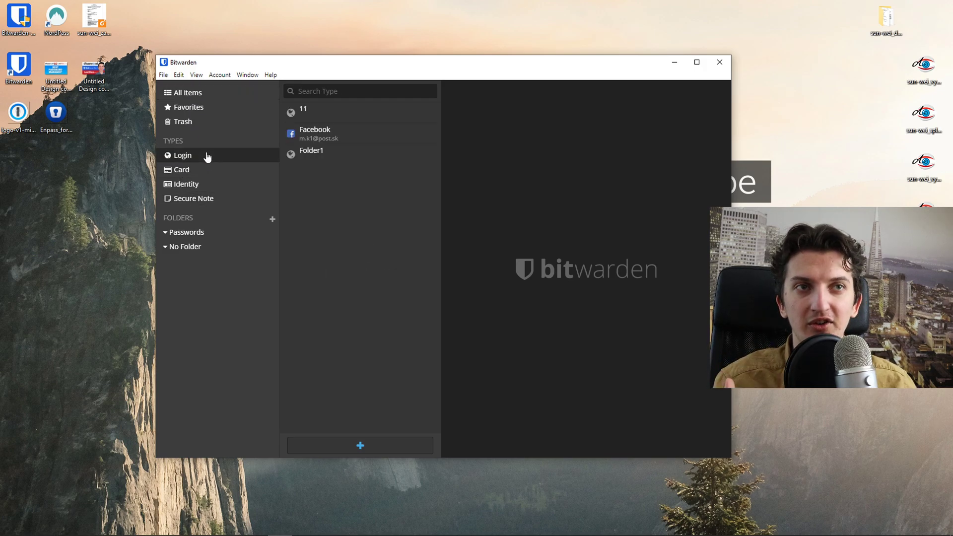
left_click(315, 133)
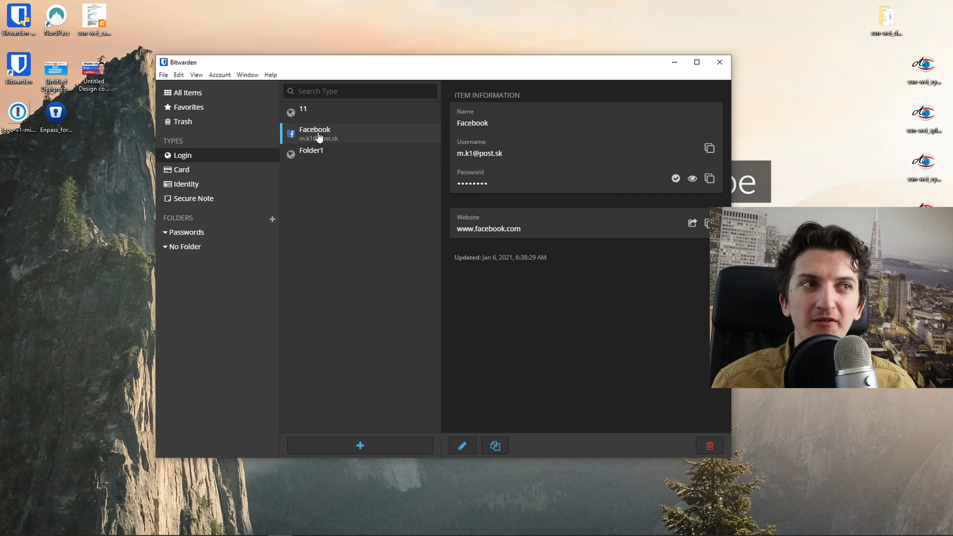
left_click(360, 446)
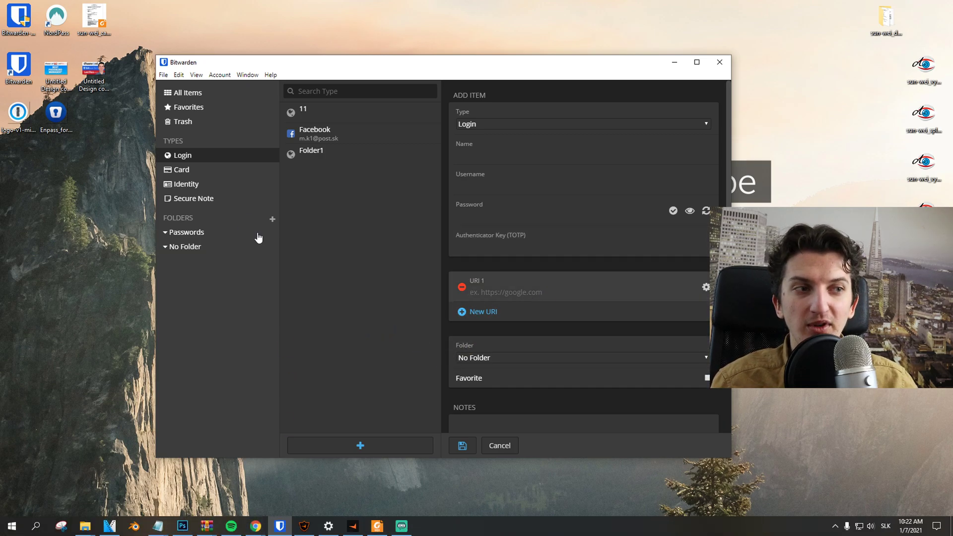
left_click(185, 184)
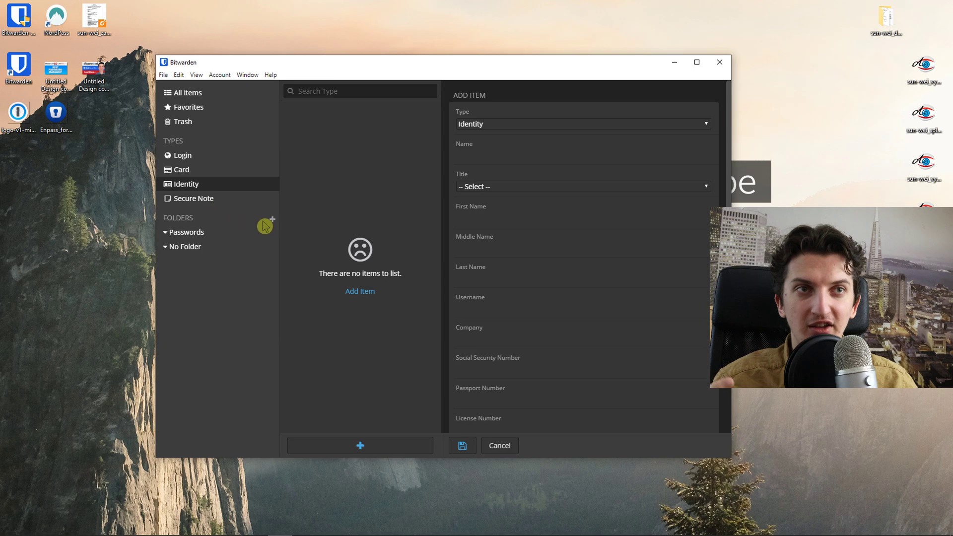
mouse_move(236, 260)
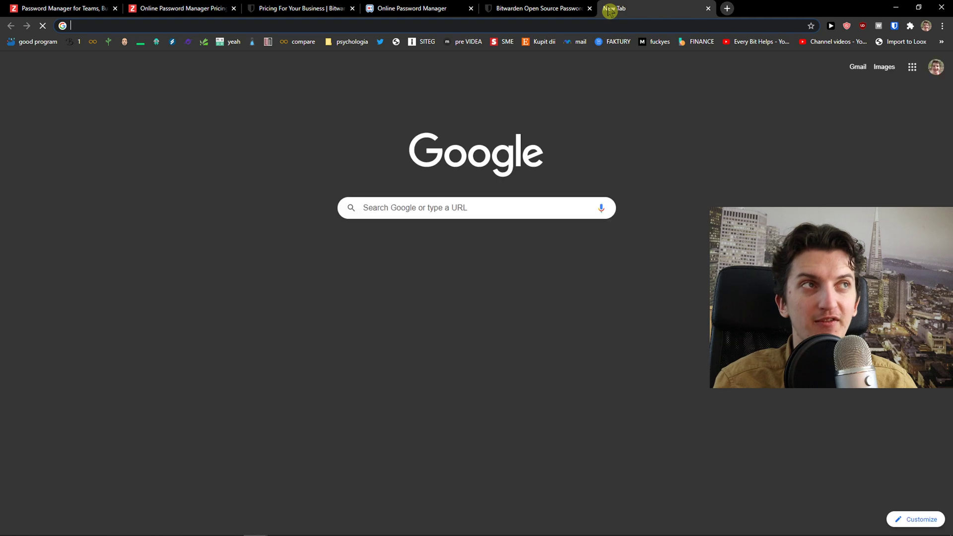
Search Google for 'zoho vault extension' and open its Chrome Web Store listing.
type("zapier.com")
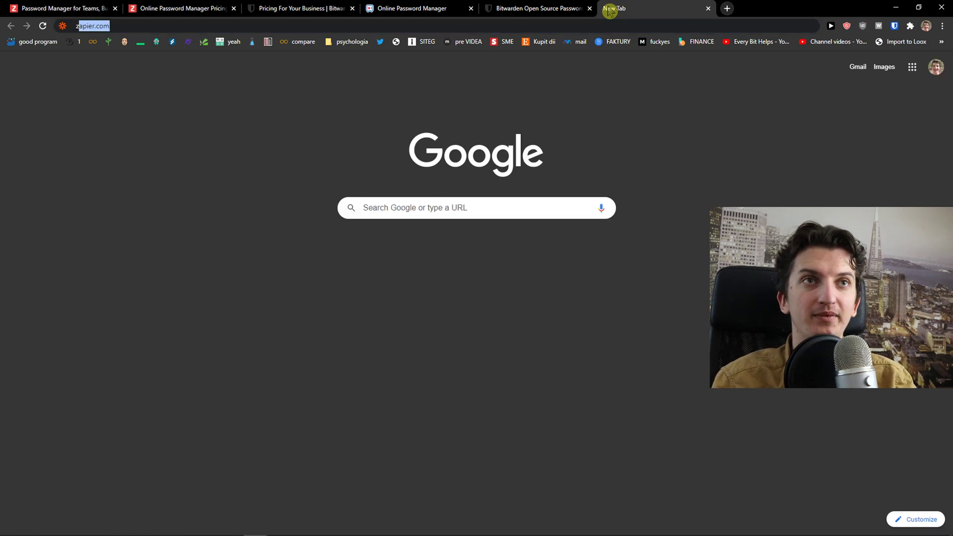
type("zoho vault extension")
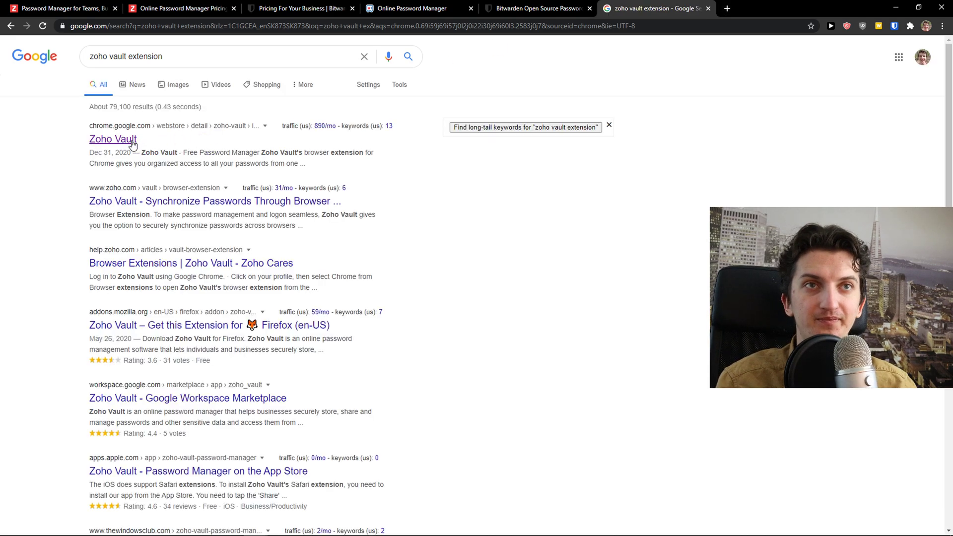
left_click(113, 139)
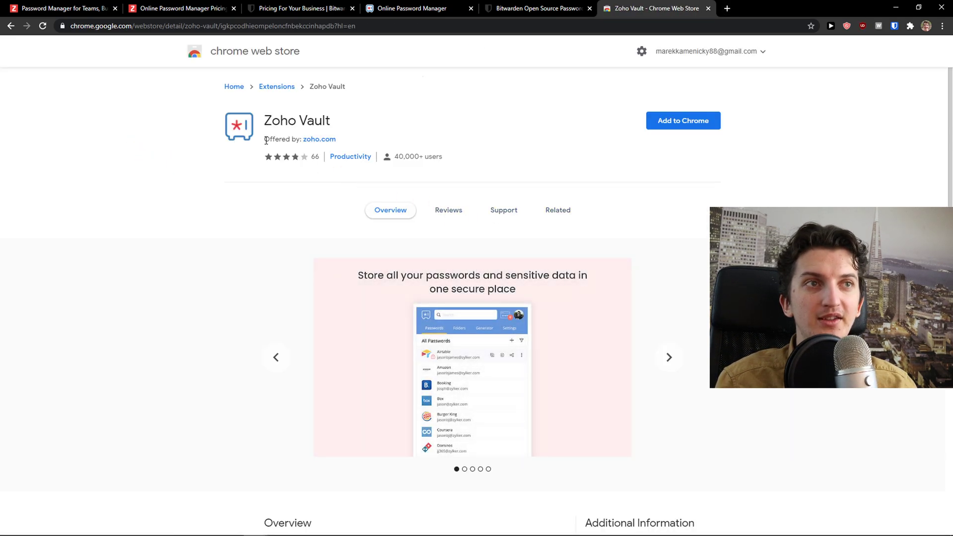
mouse_move(444, 36)
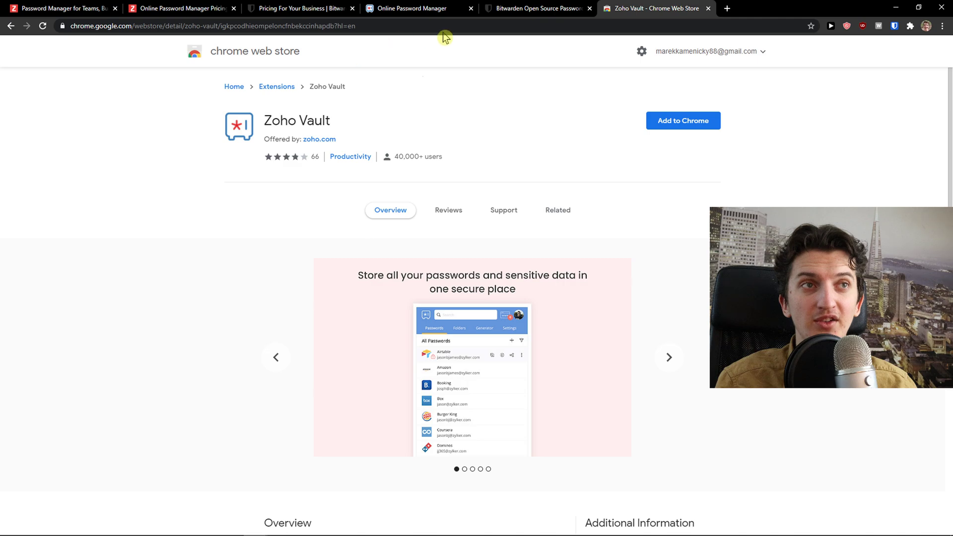
Search the address bar for 'bitwarden extension chrome'.
left_click(149, 25)
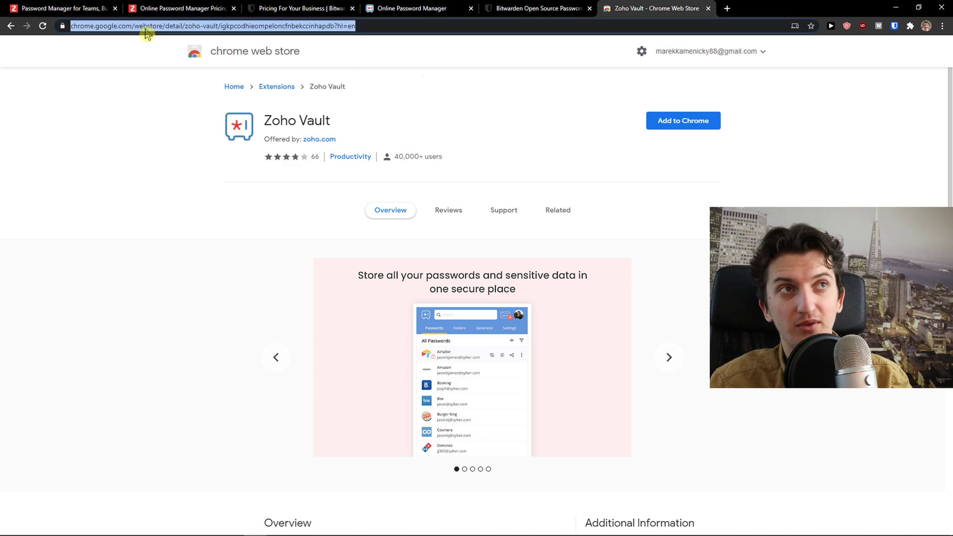
type("bitwarden extension chrome")
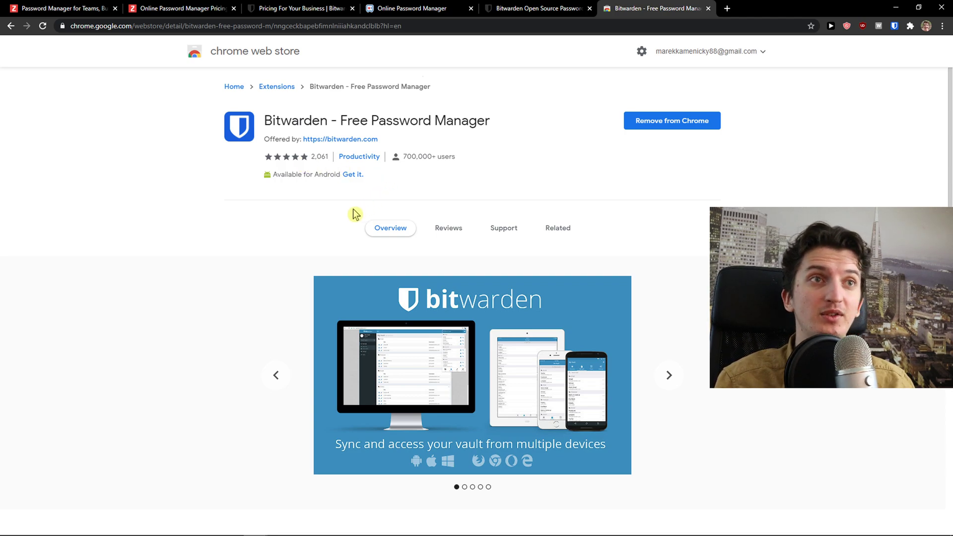
Advance the Bitwarden listing's screenshot carousel to password generation and right-click access.
left_click(669, 375)
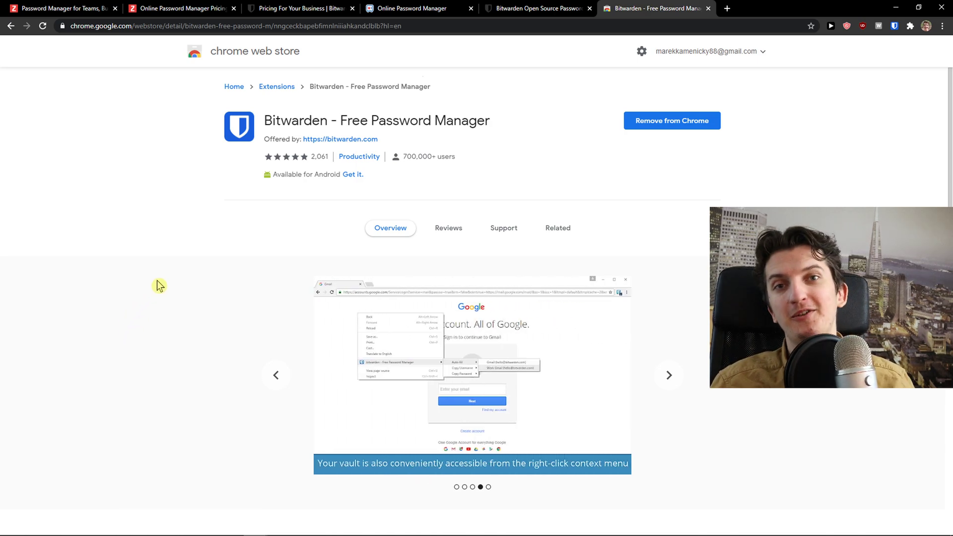
left_click(669, 375)
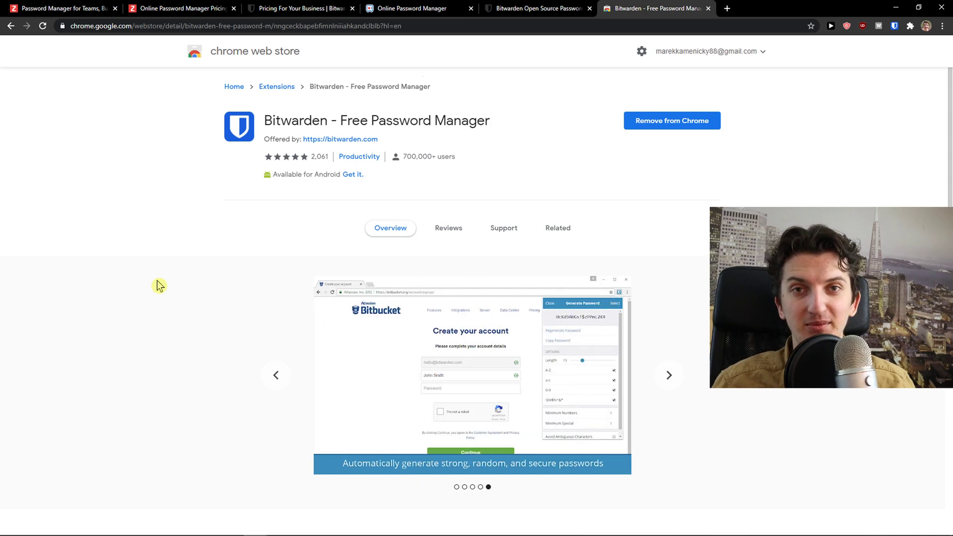